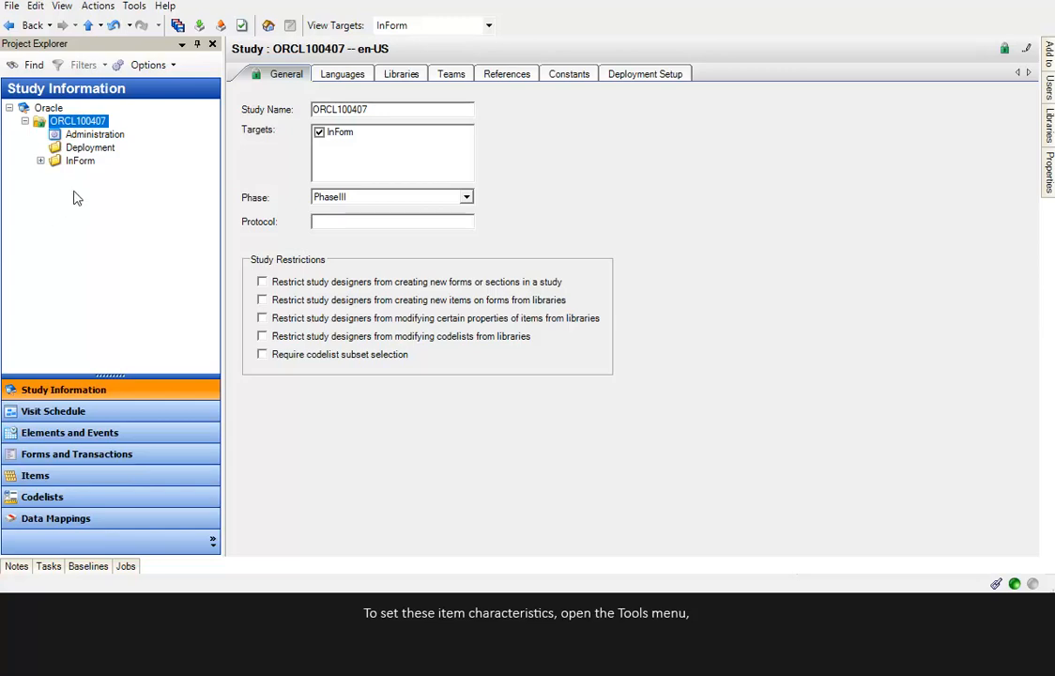
Show the Tools menu for study ORCL100407, listing Edit Study Level Styles.
left_click(133, 5)
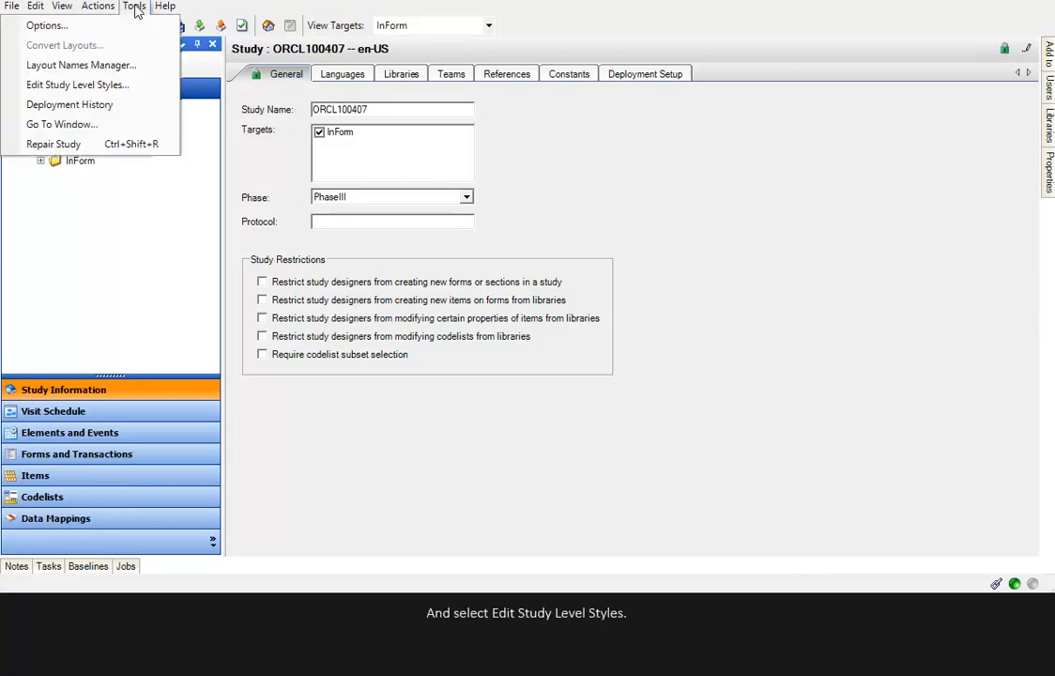
mouse_move(92, 90)
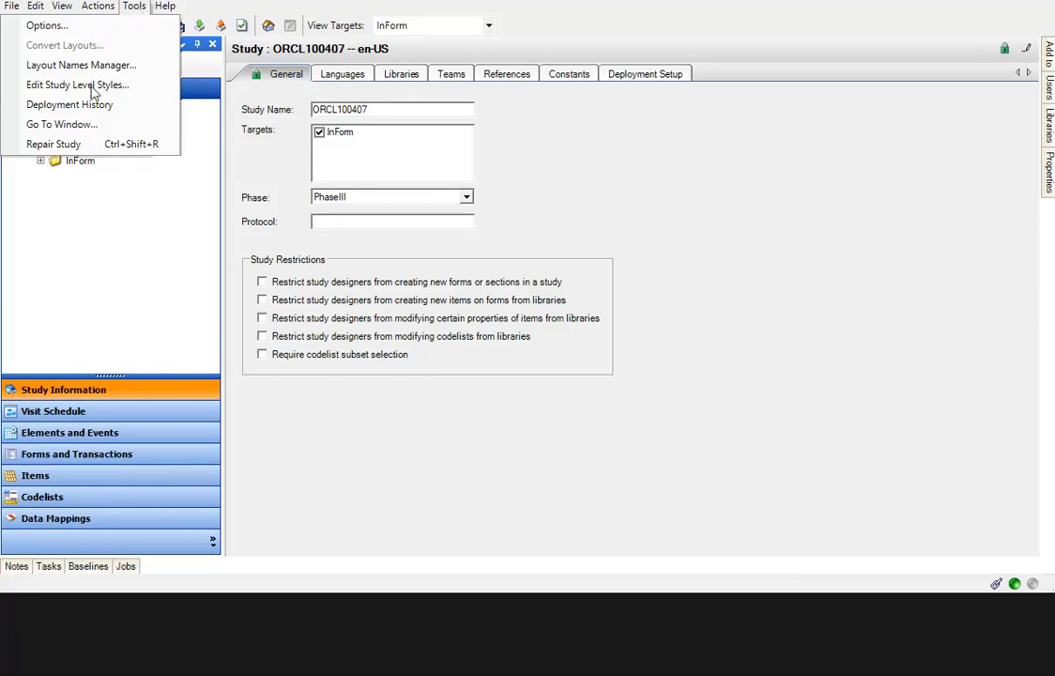
Bring up the Study Level Styles dialog showing Form Styles with 50% question column width.
left_click(77, 84)
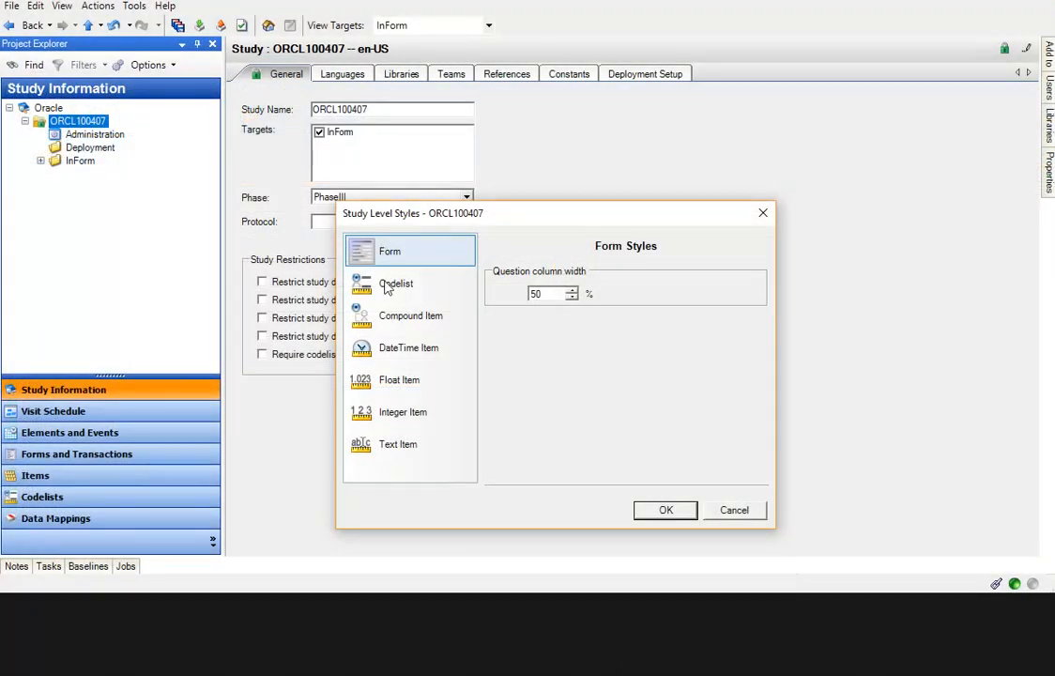
View Codelist control styles: vertical layout, radio buttons, pulldown thresholds of 5.
left_click(394, 281)
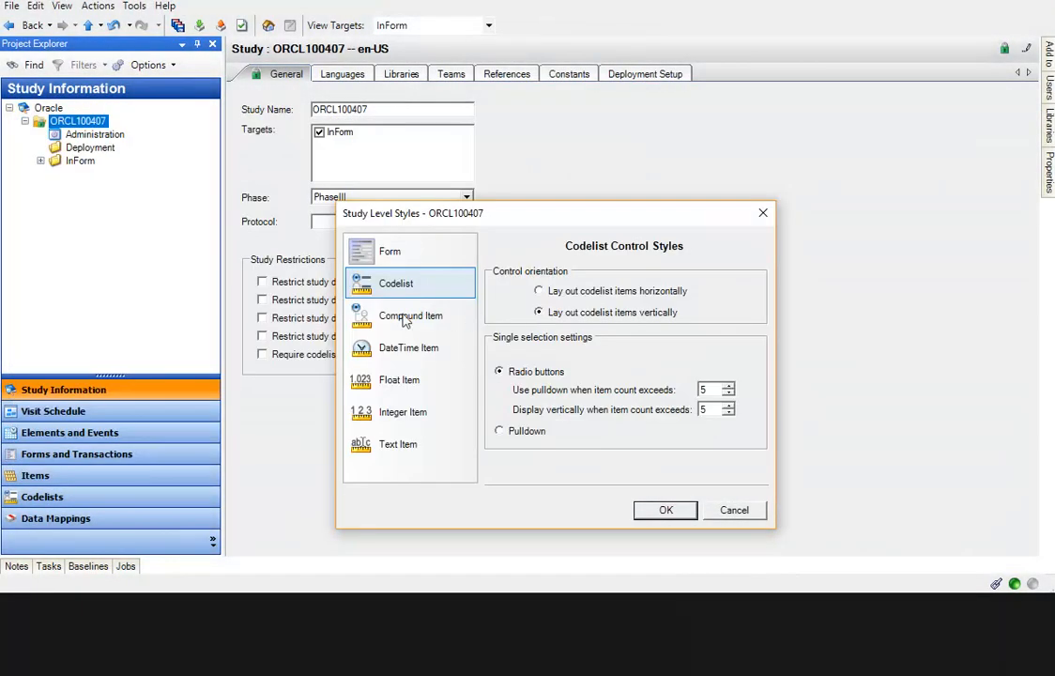
Set Compound Item captions to Top alignment with nested controls laid out vertically.
left_click(409, 315)
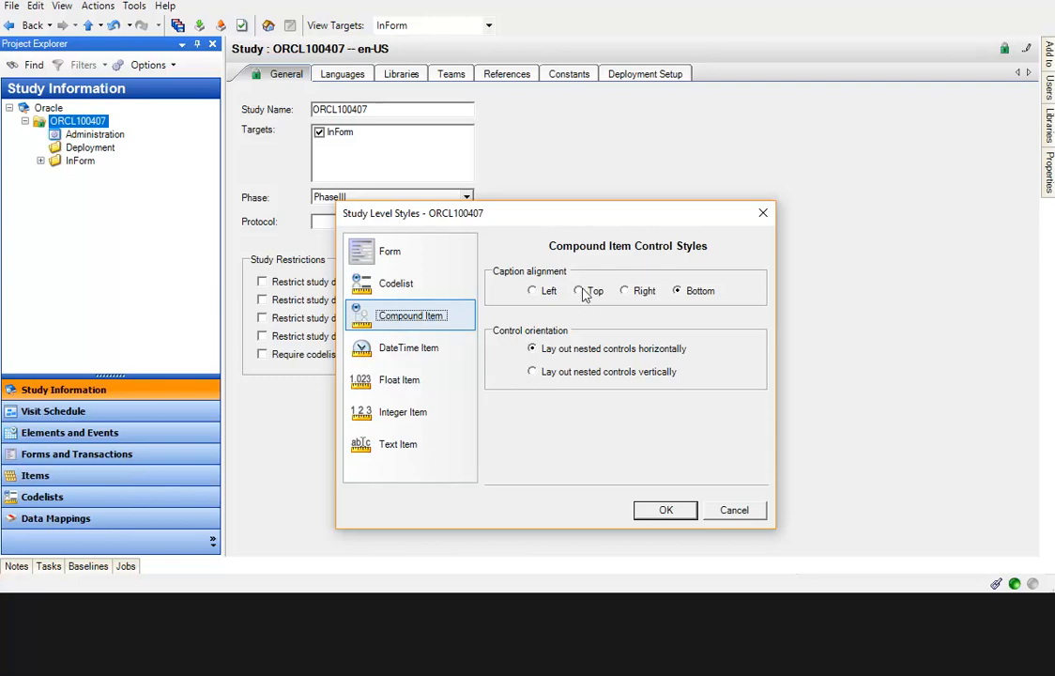
left_click(582, 289)
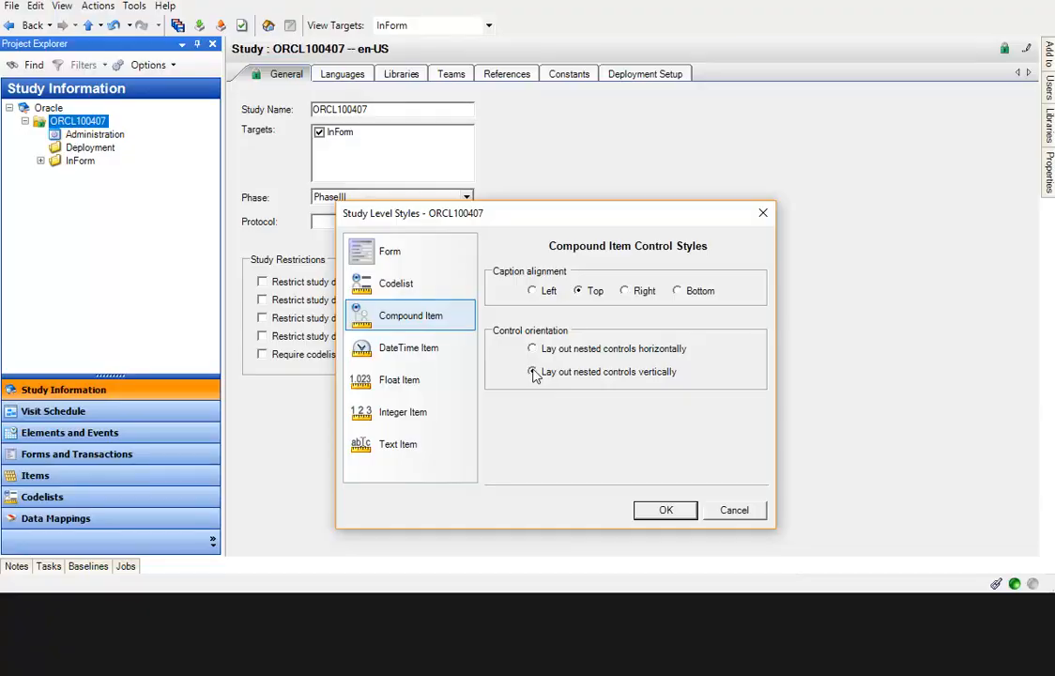
left_click(410, 347)
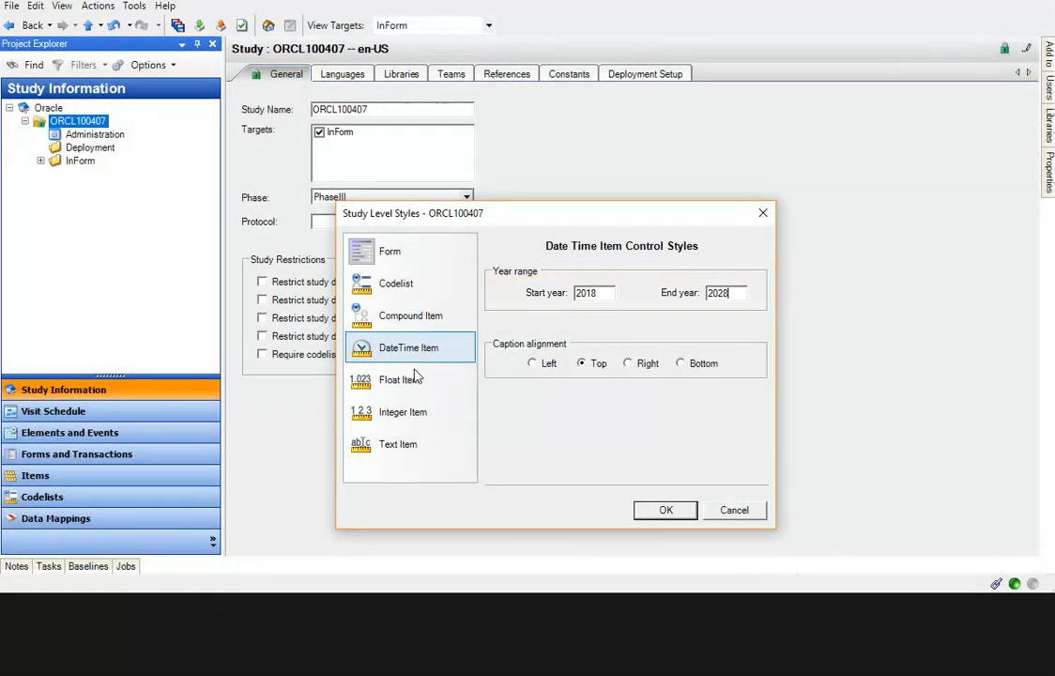
View Float Item styles: top captions, variable-length textboxes, radio-button units.
left_click(398, 379)
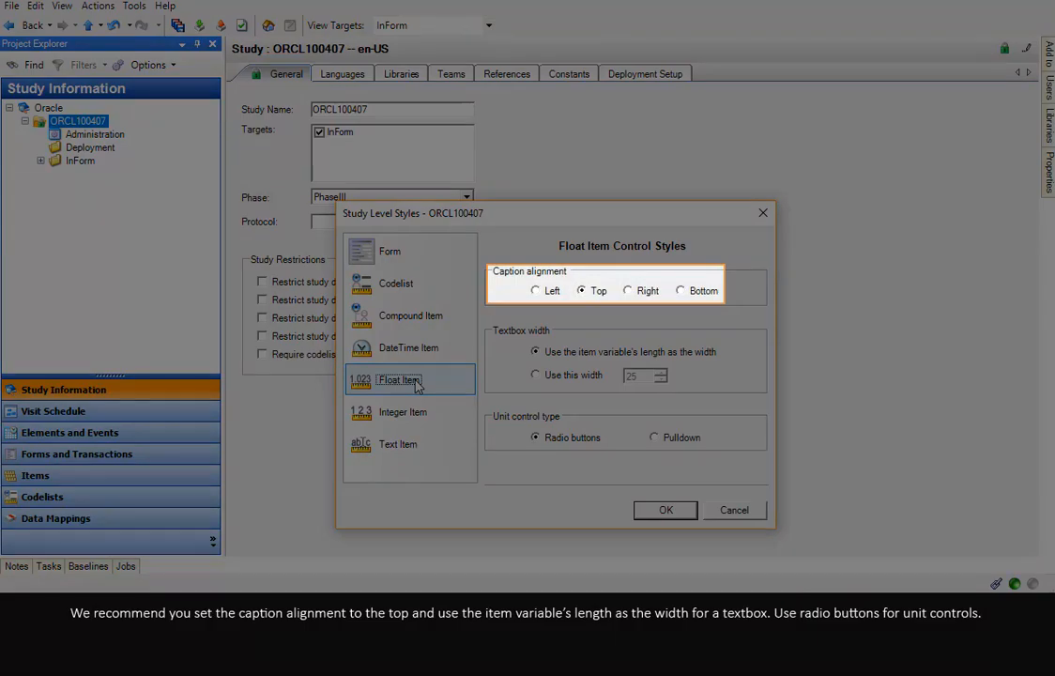
left_click(535, 351)
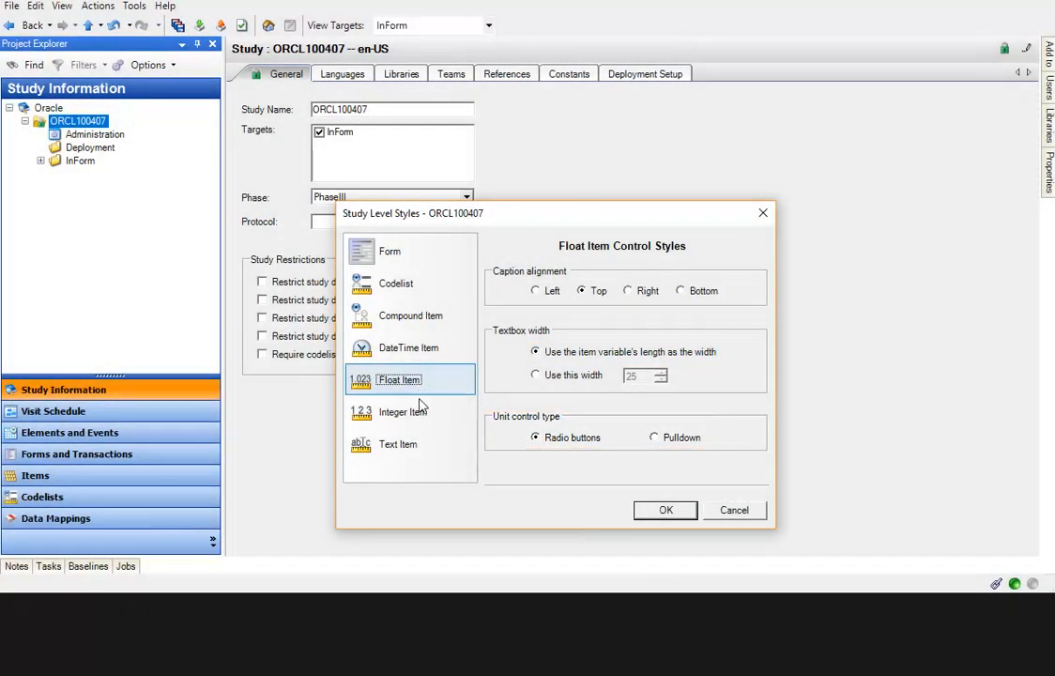
Review Integer Item styles, then Text Item styles growing a line every 50 characters.
left_click(402, 413)
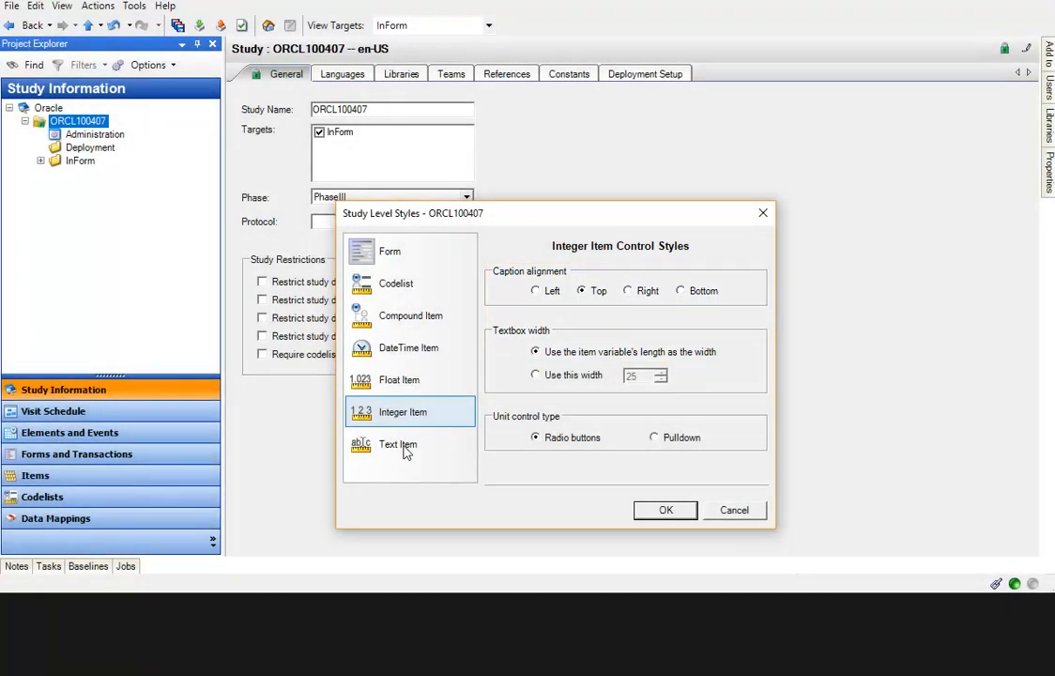
left_click(398, 443)
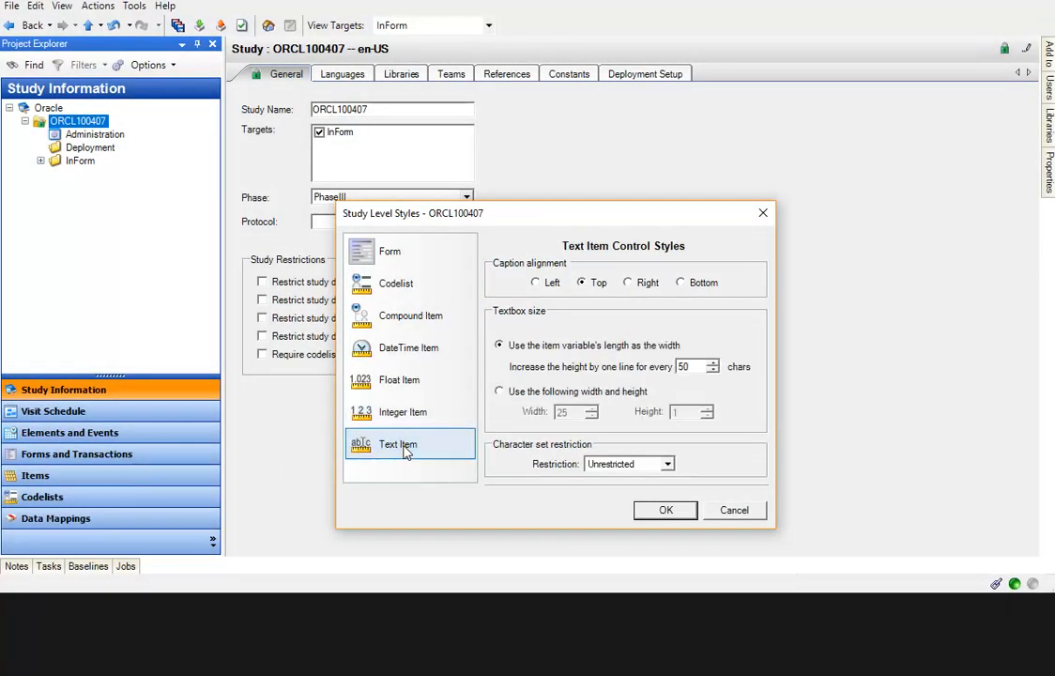